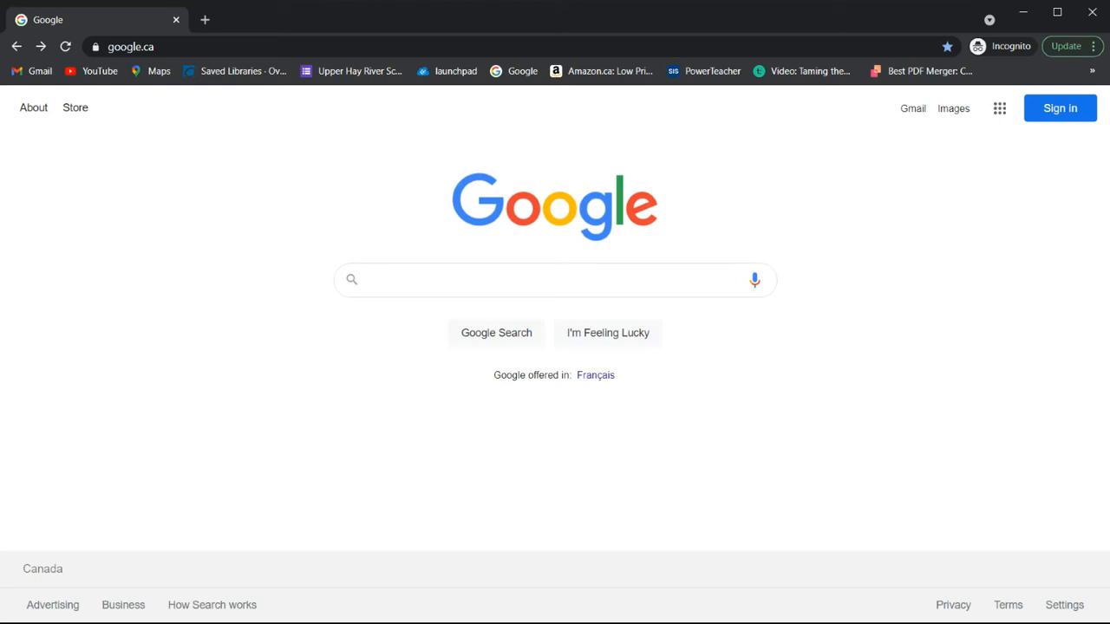
Navigate Chrome to prodigygame.com to load the Prodigy Education home page
left_click(130, 46)
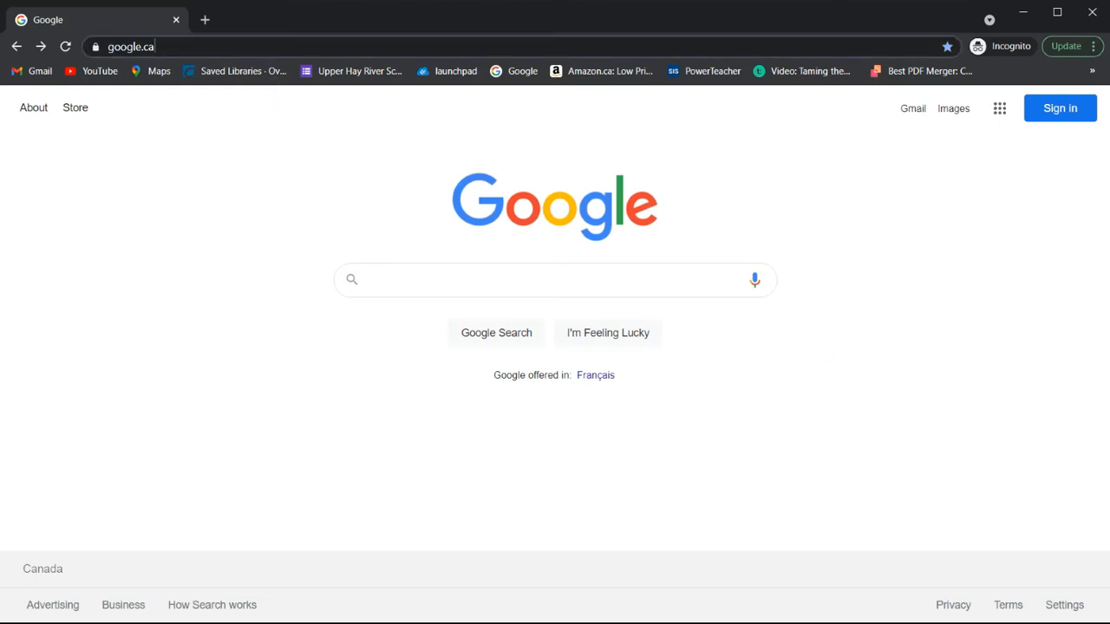
type("prodigy")
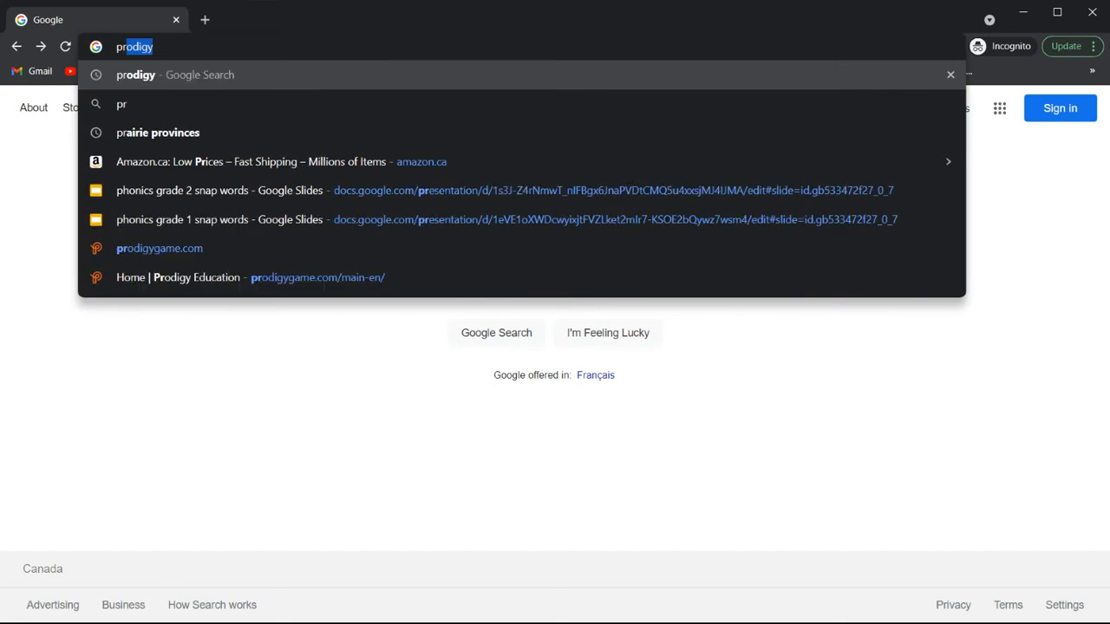
type("progy")
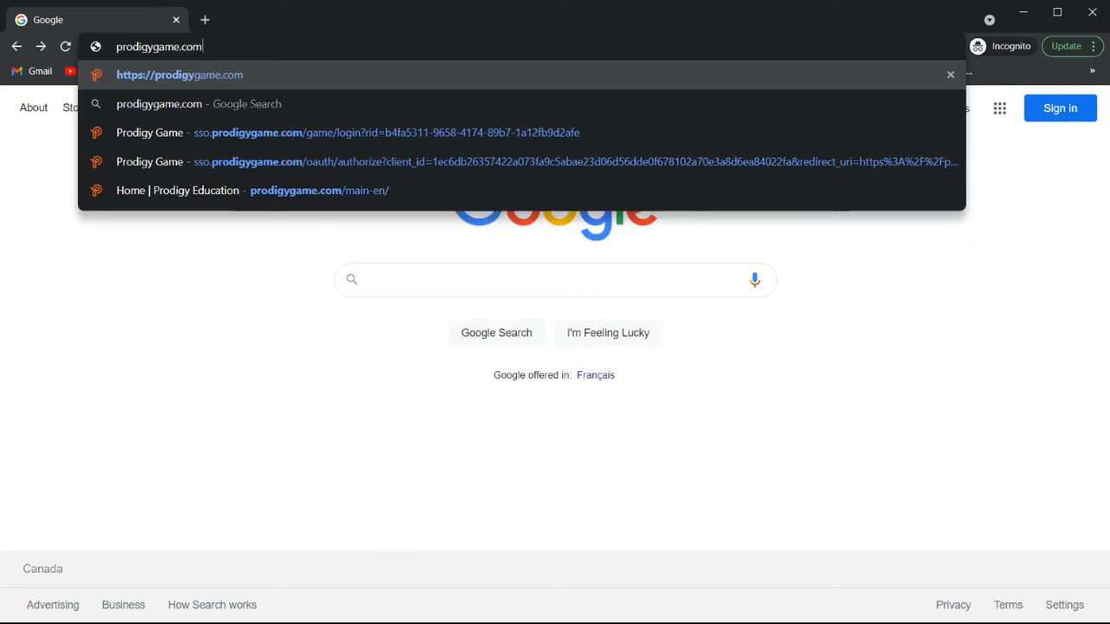
key("Enter")
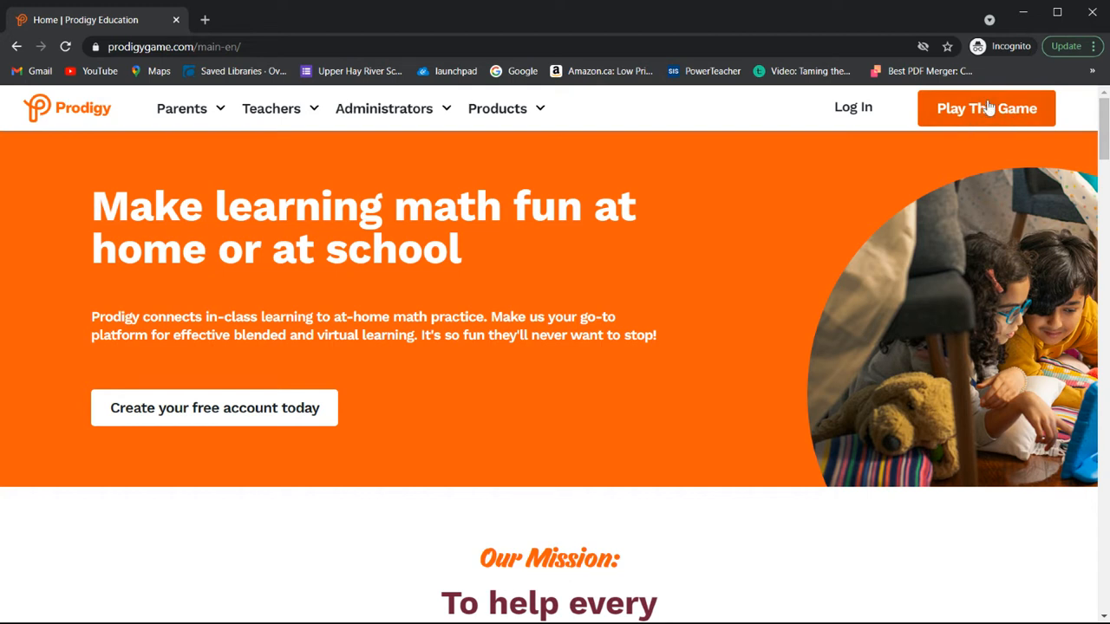
Start the game and pick Log in with Google to reach Google sign-in
left_click(986, 108)
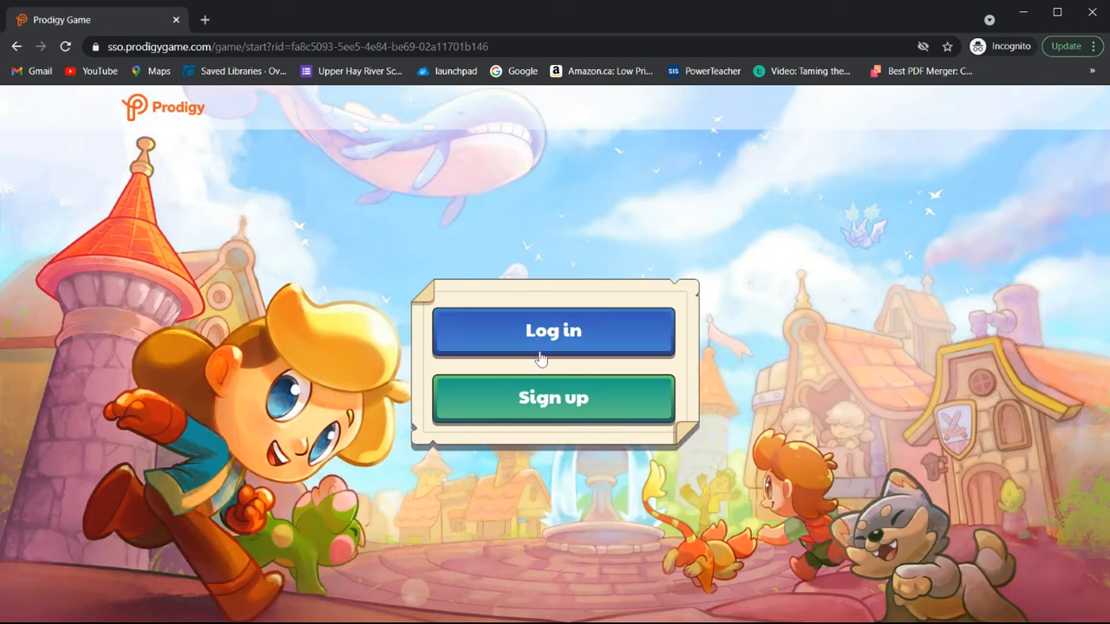
left_click(554, 330)
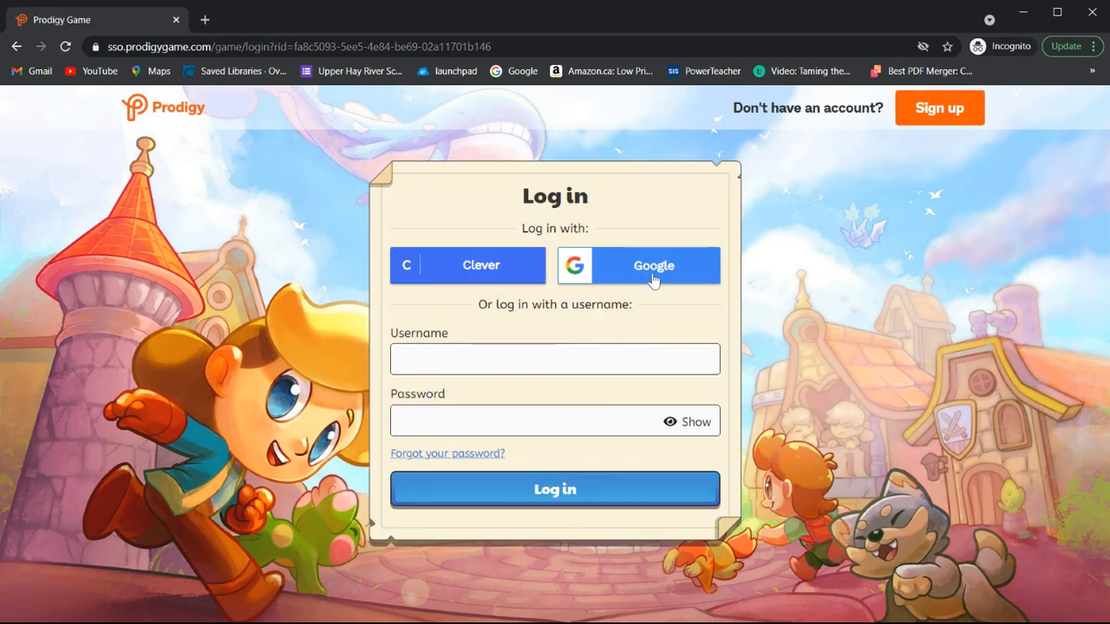
left_click(653, 265)
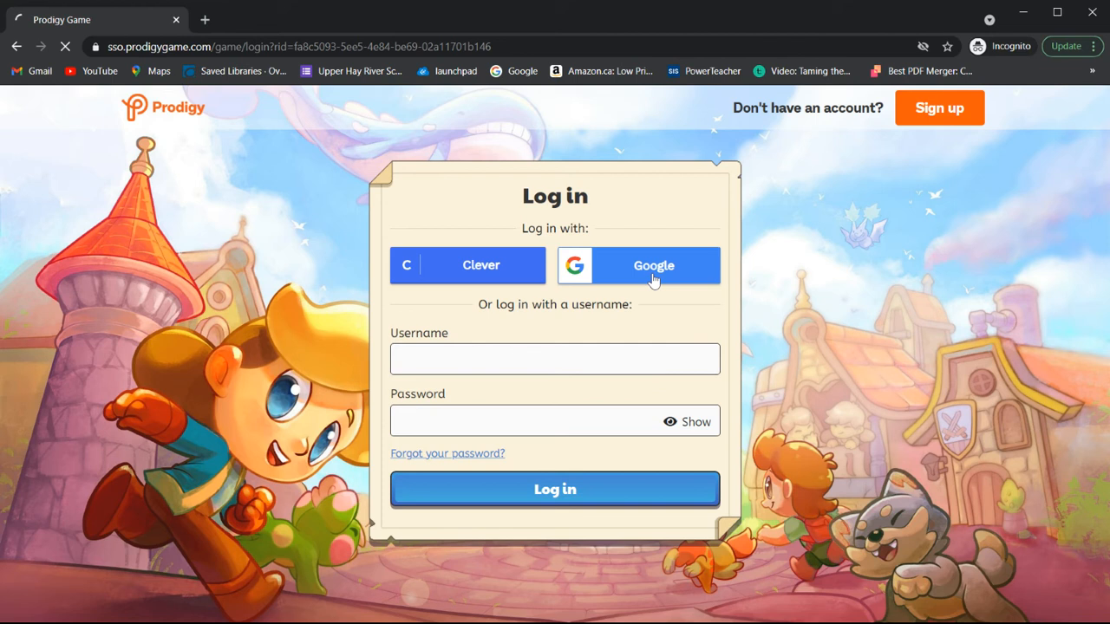
left_click(653, 266)
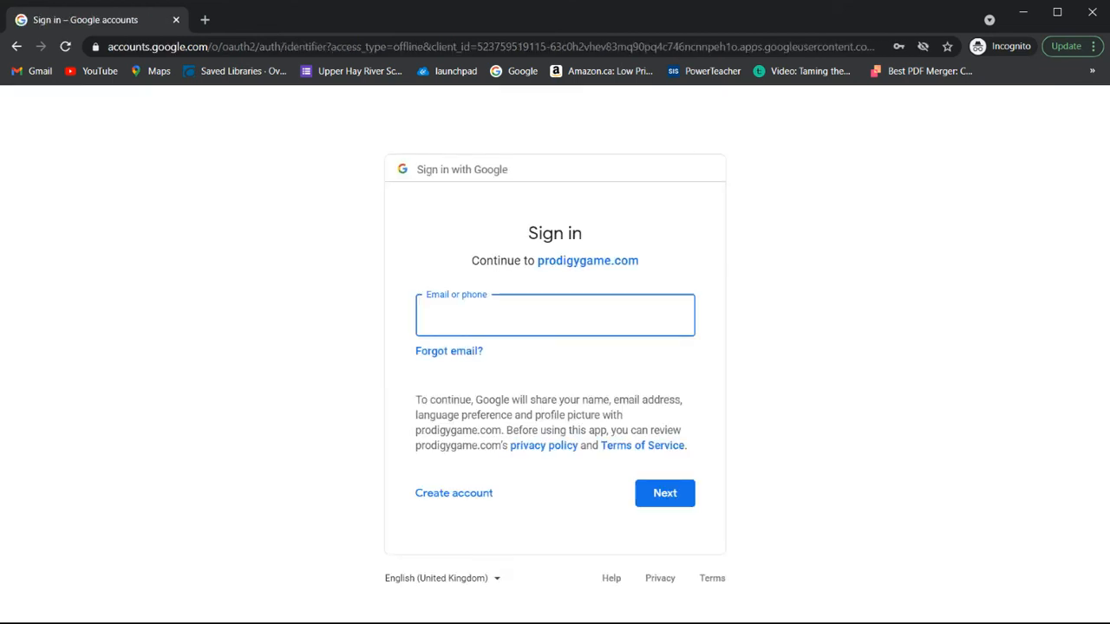
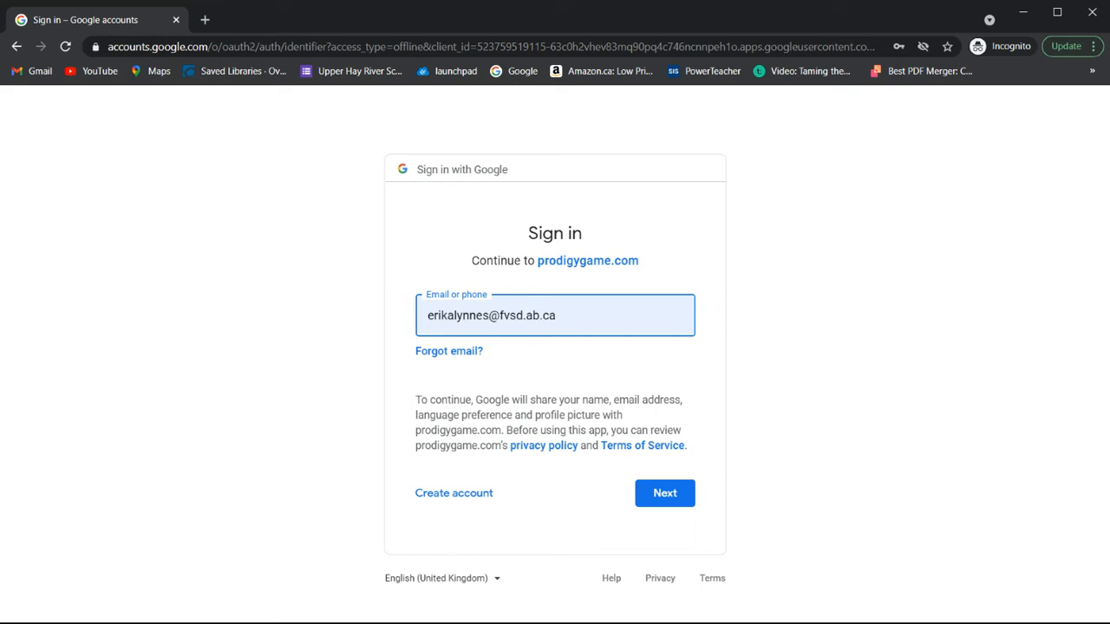
Enter the Google account email and password to complete sign-in
left_click(664, 493)
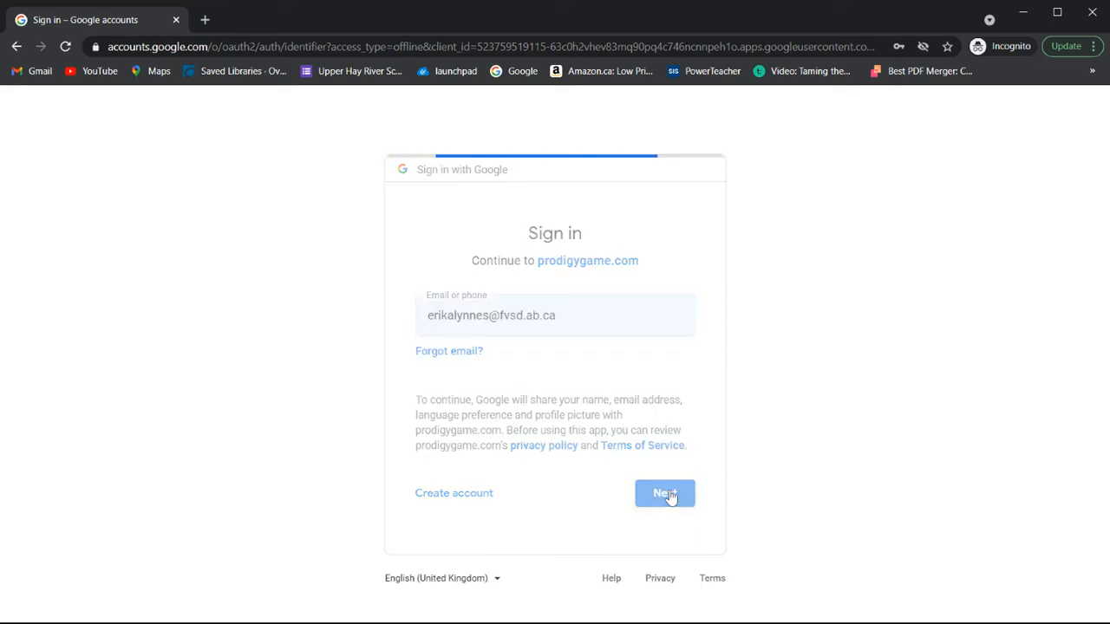
left_click(664, 493)
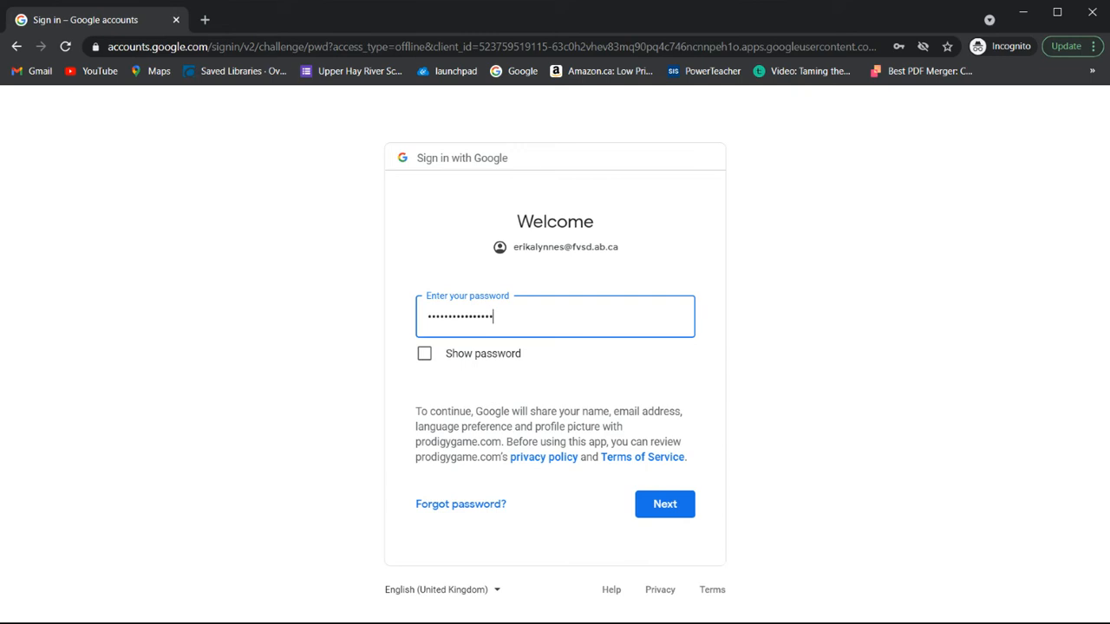
left_click(664, 504)
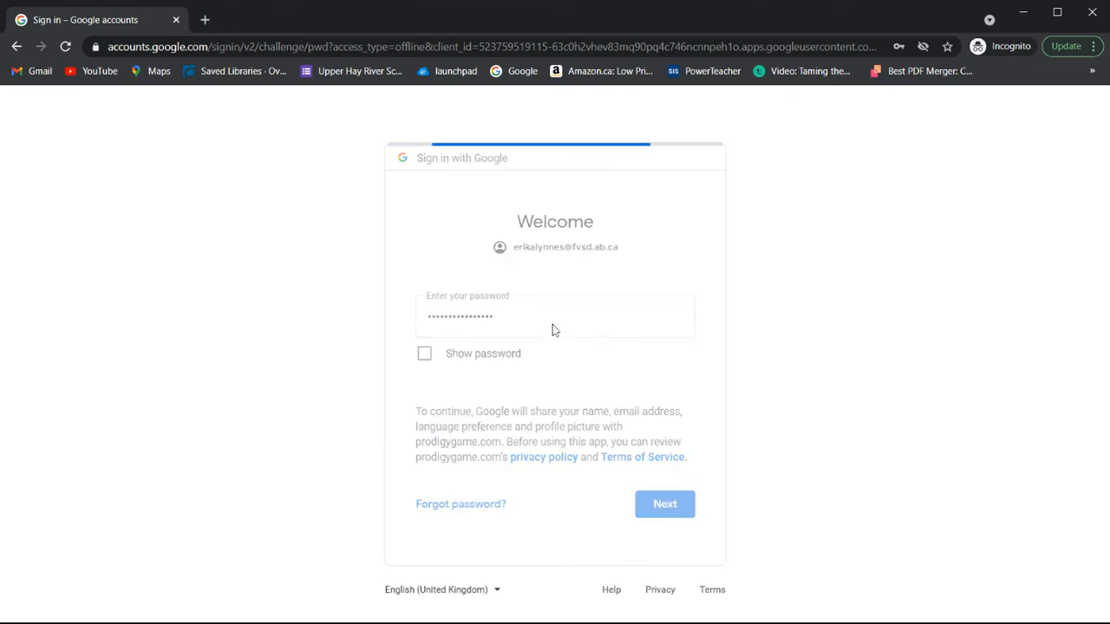
left_click(664, 503)
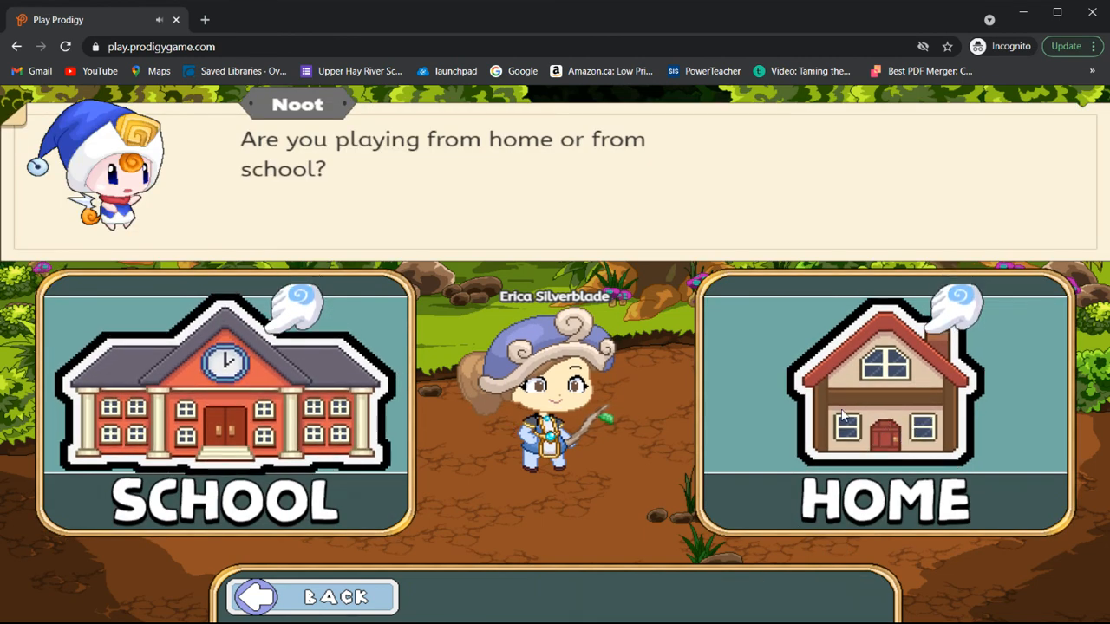
Choose the HOME card to reach the Choose Your World screen
left_click(885, 390)
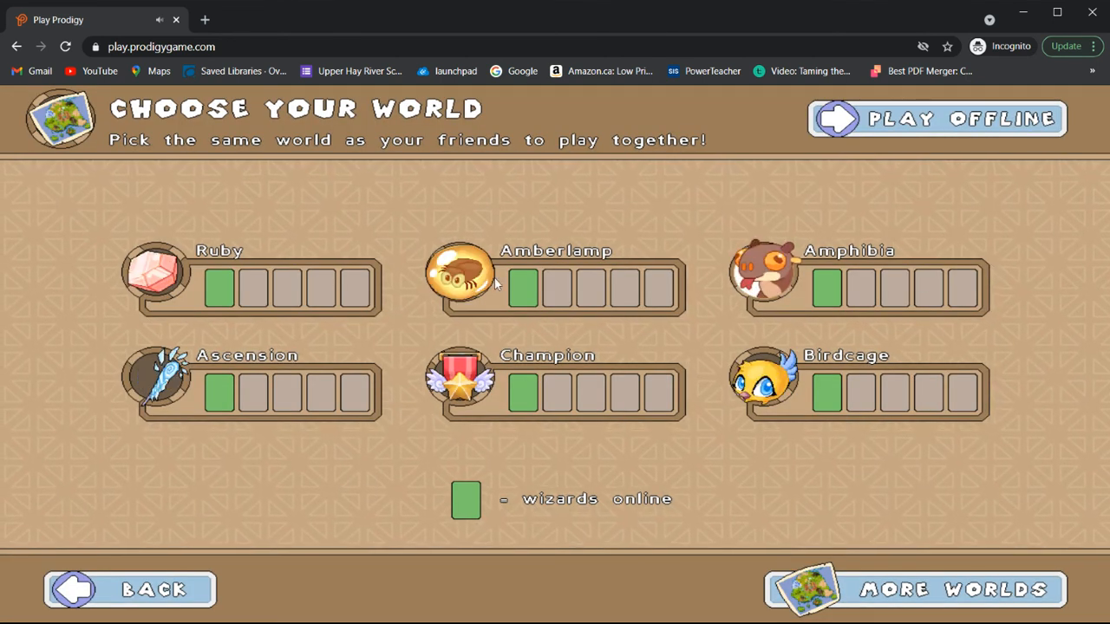
mouse_move(507, 416)
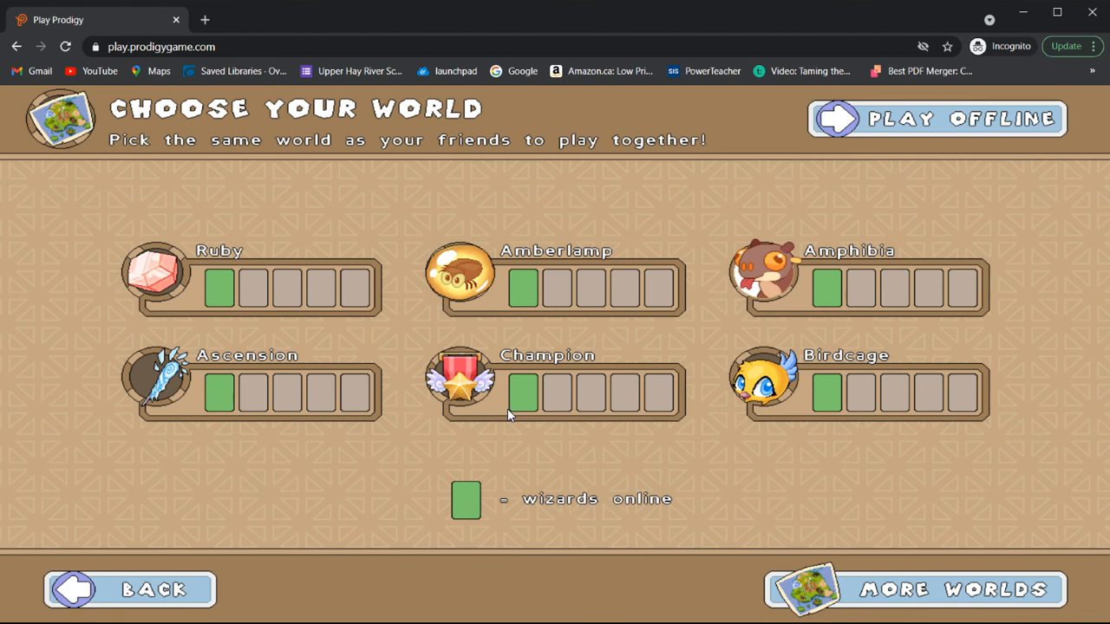